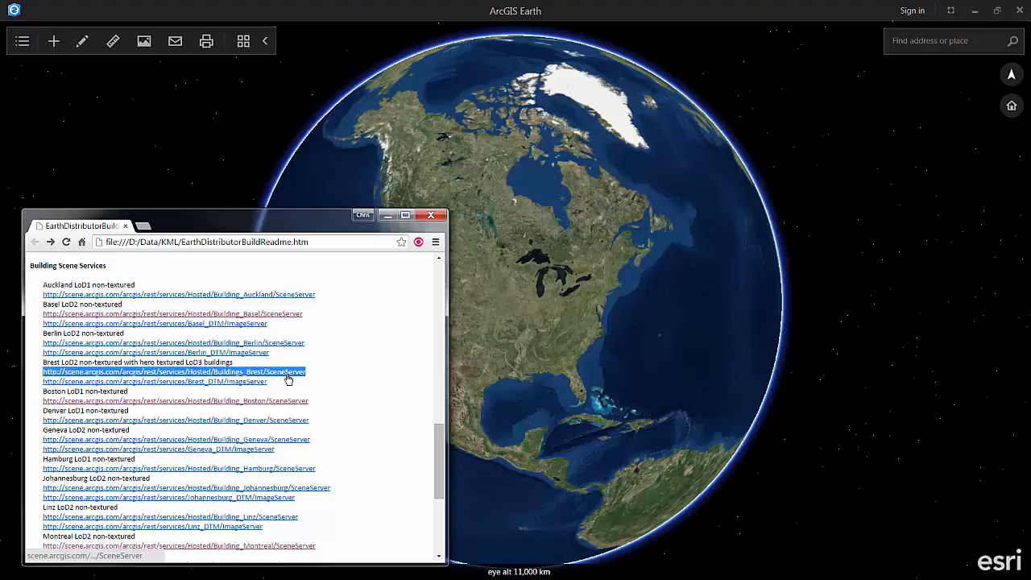
mouse_move(528, 342)
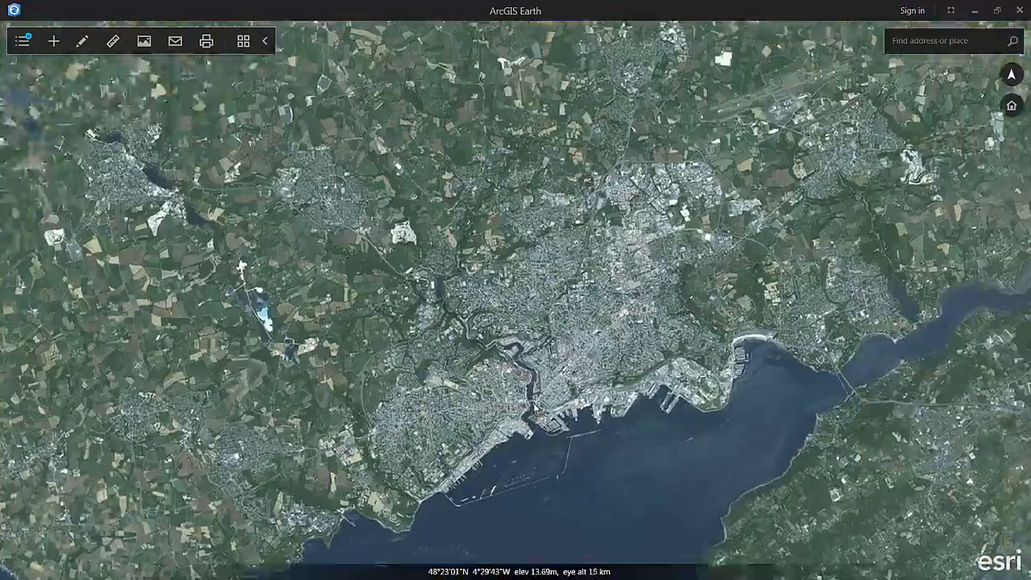
Step: Zoom the globe into Brest until its 3D buildings and bridge come into view
scroll(up, 3)
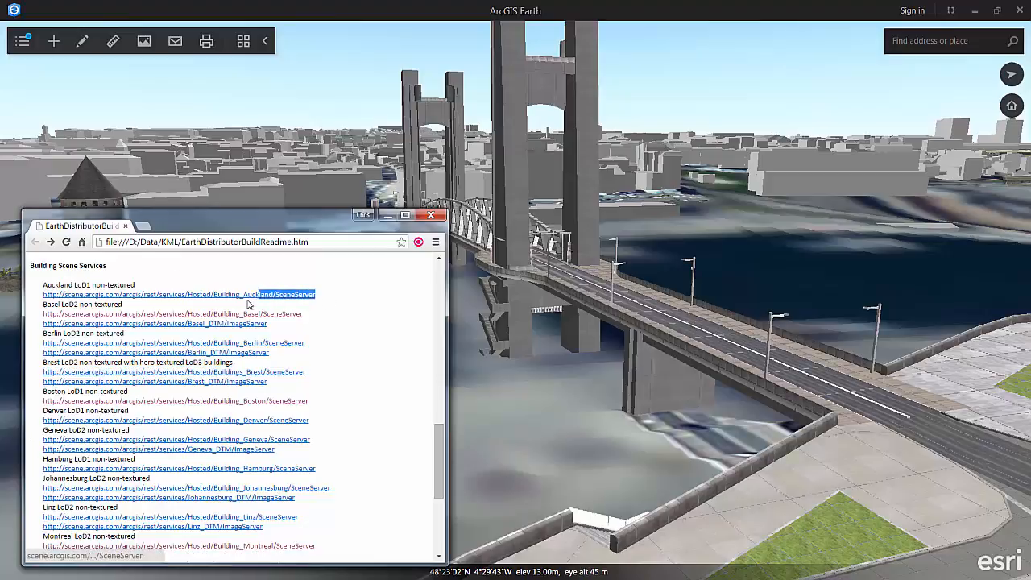
Step: Add the Auckland Building SceneServer from the readme link and zoom into Auckland's 3D buildings
click(179, 293)
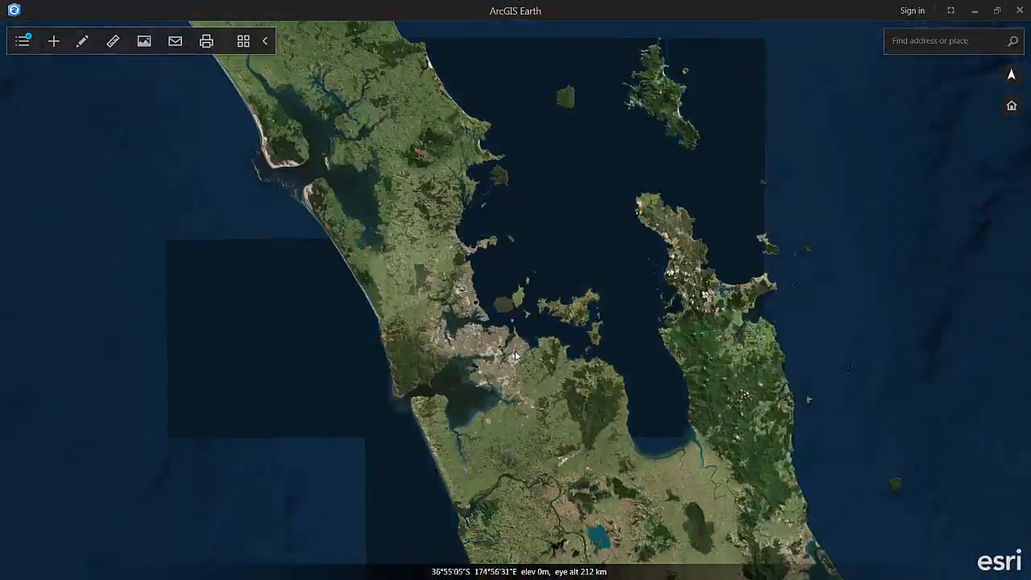
scroll(up, 3)
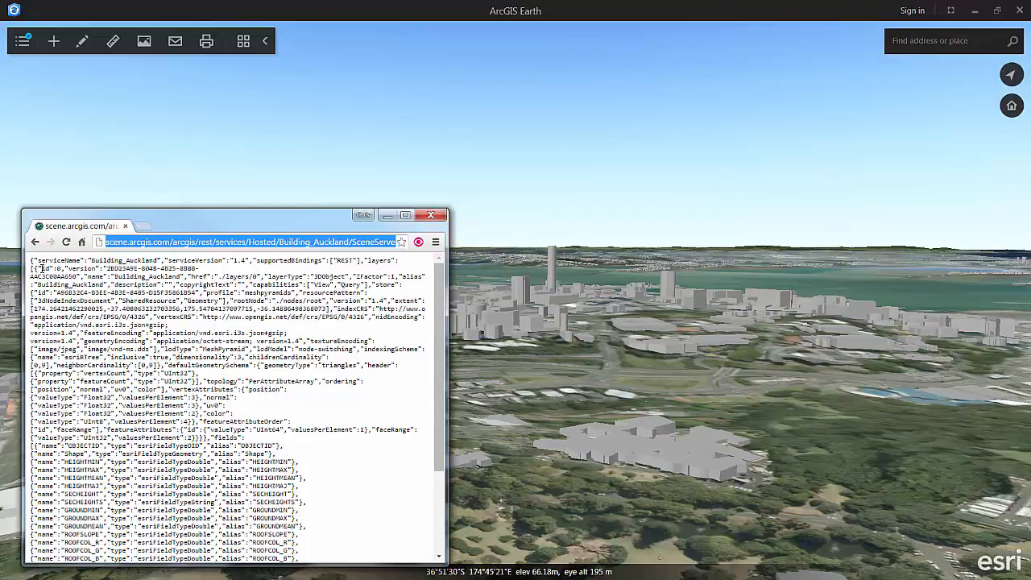
Step: Add the Buildings_San_Francisco SceneServer URL via Add Data as Buildings San Francisco
click(36, 242)
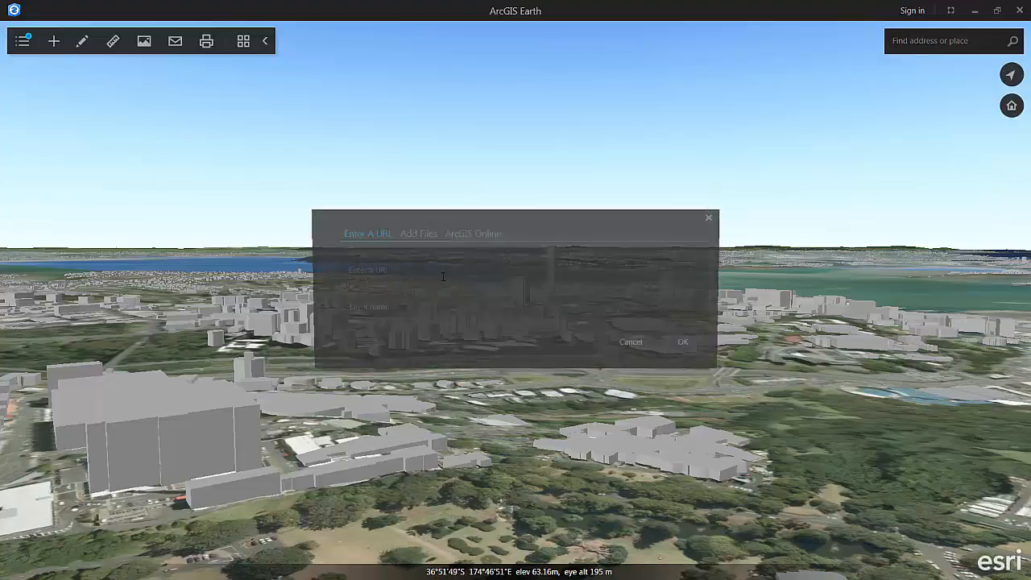
text(http://scene.arcgis.com/arcgis/rest/services/Hosted/Buildings_San_Francisco/SceneServer)
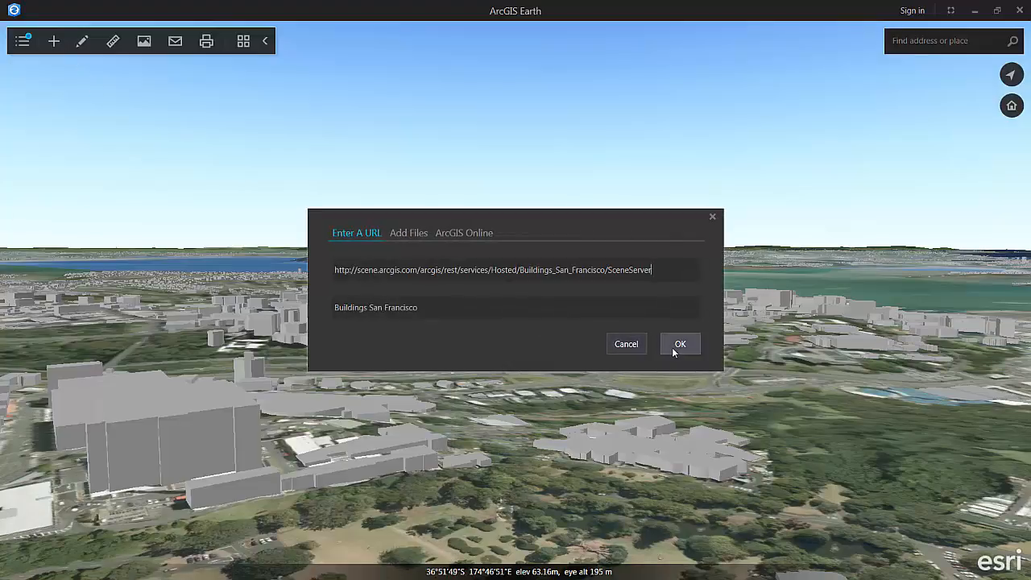
click(679, 345)
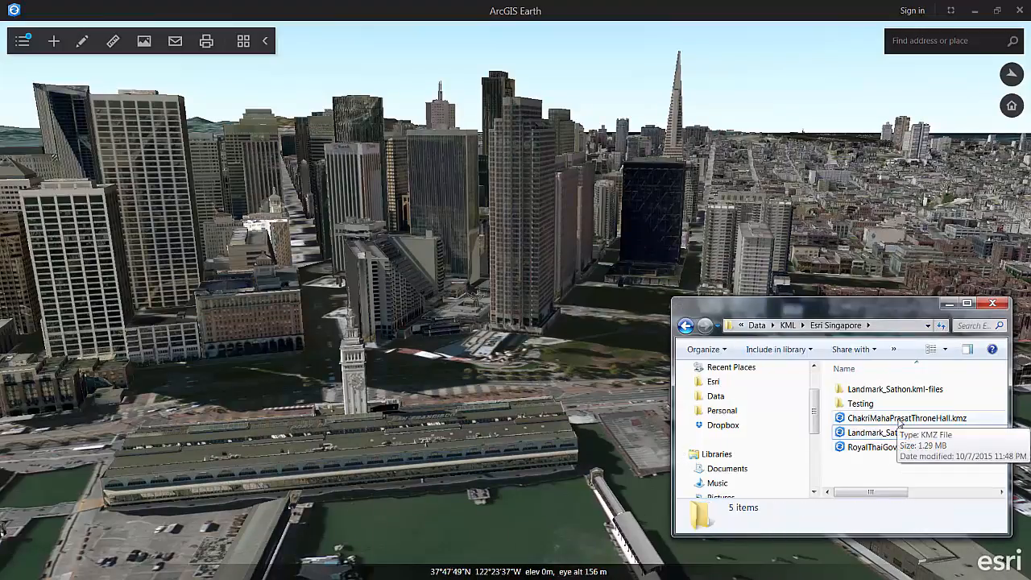
Step: Load a Bangkok landmark KMZ model onto the globe and show the My Data layer list
click(886, 432)
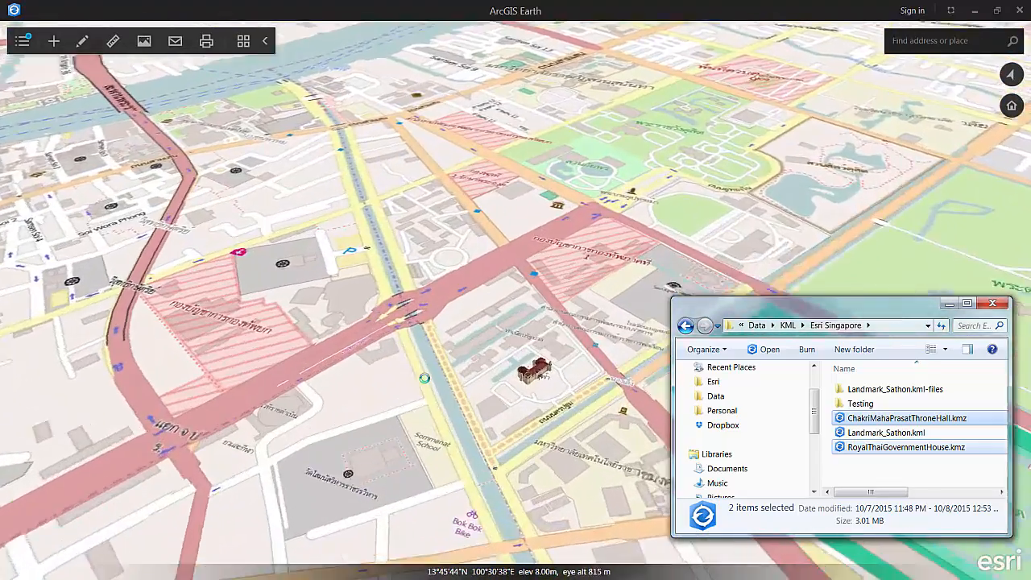
click(768, 348)
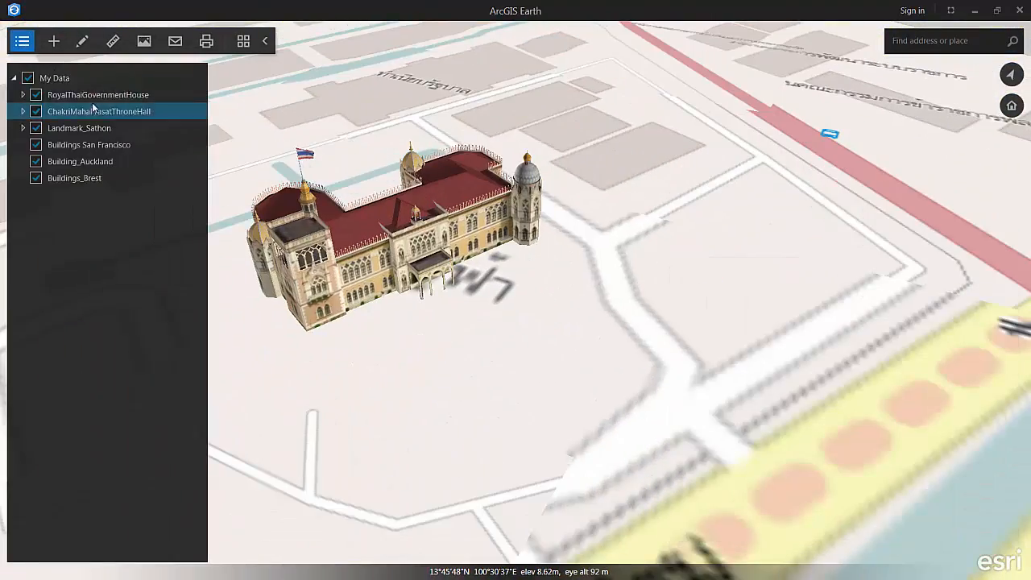
Step: Load the Portland plan layers and move the view to the Portland riverfront district
click(24, 111)
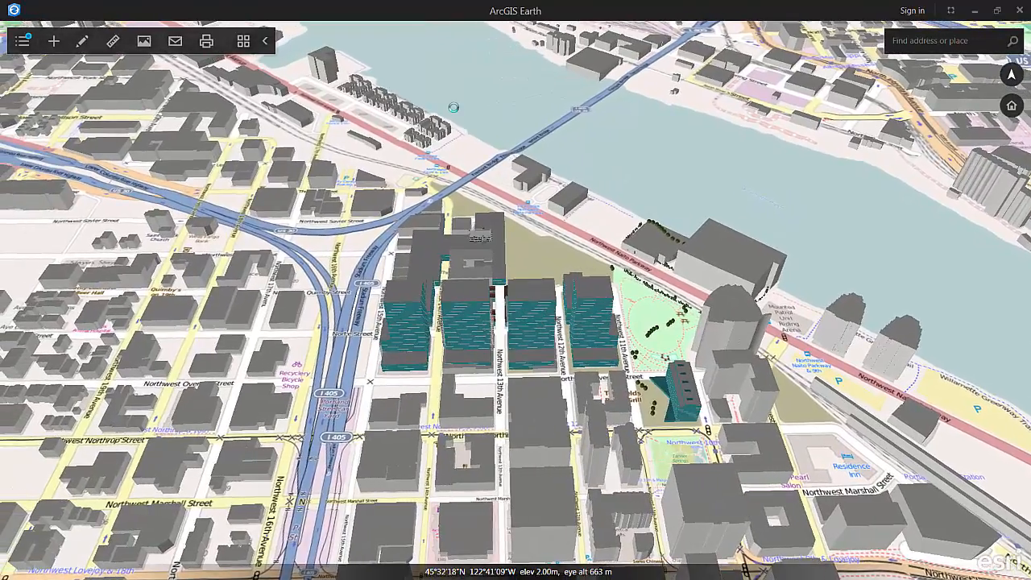
Step: Hide every My Data layer, then show PlannedDemo_BuildingShell and Existing_BuildingShell over the riverside
click(23, 41)
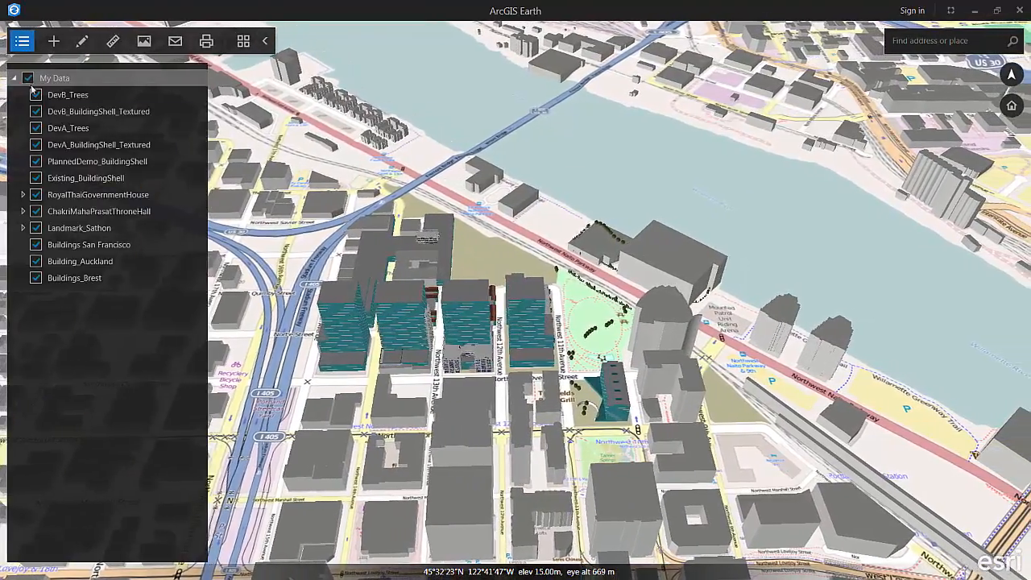
click(27, 77)
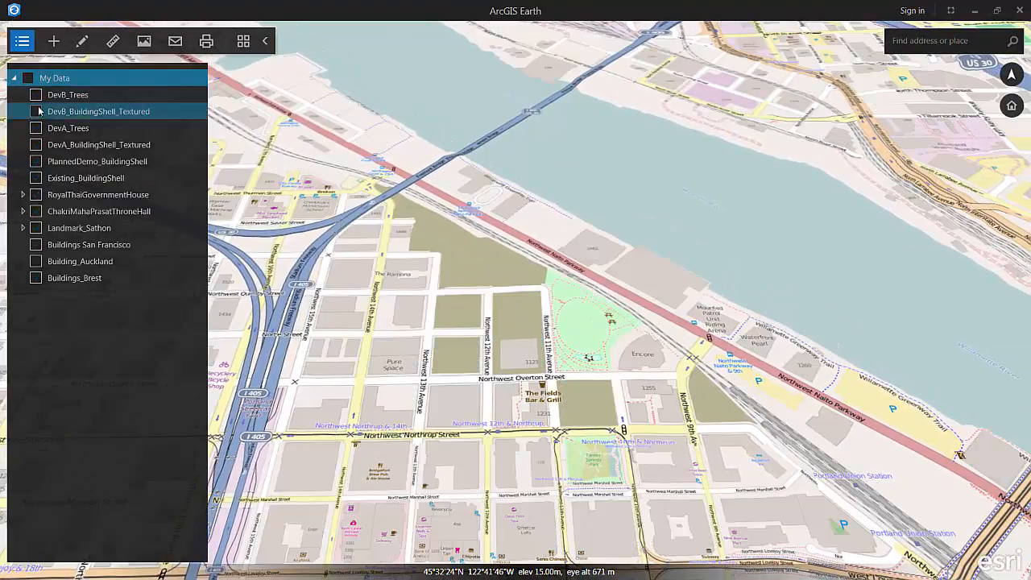
click(35, 162)
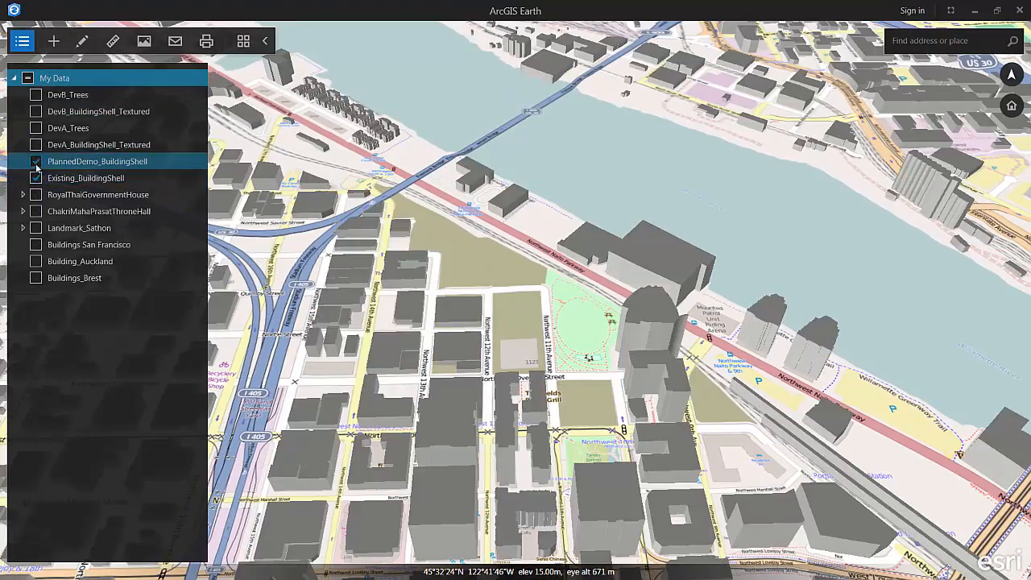
click(36, 177)
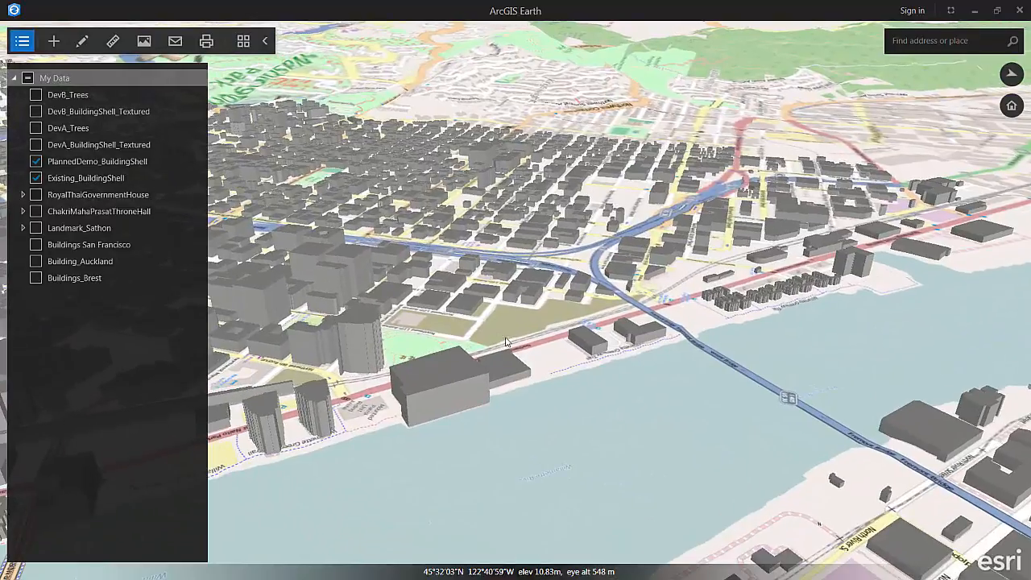
drag(515, 339, 484, 293)
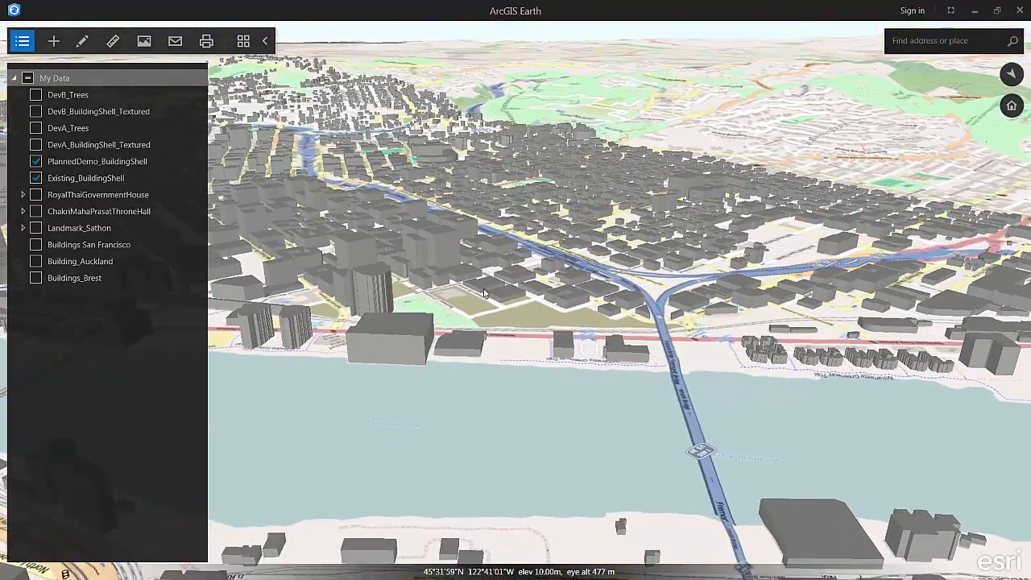
Step: Hide PlannedDemo_BuildingShell and show the DevA_BuildingShell_Textured layer instead
click(241, 41)
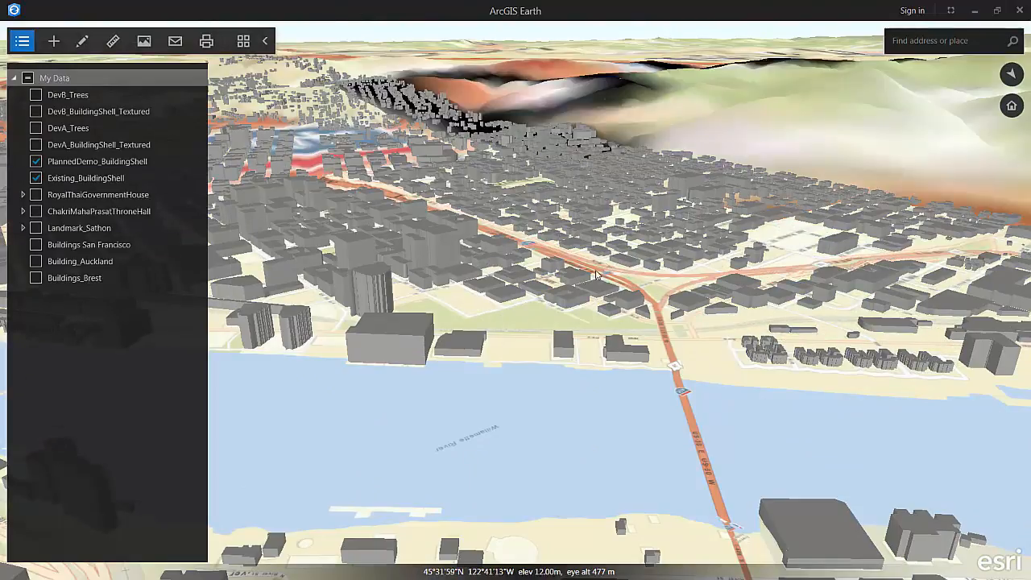
click(99, 145)
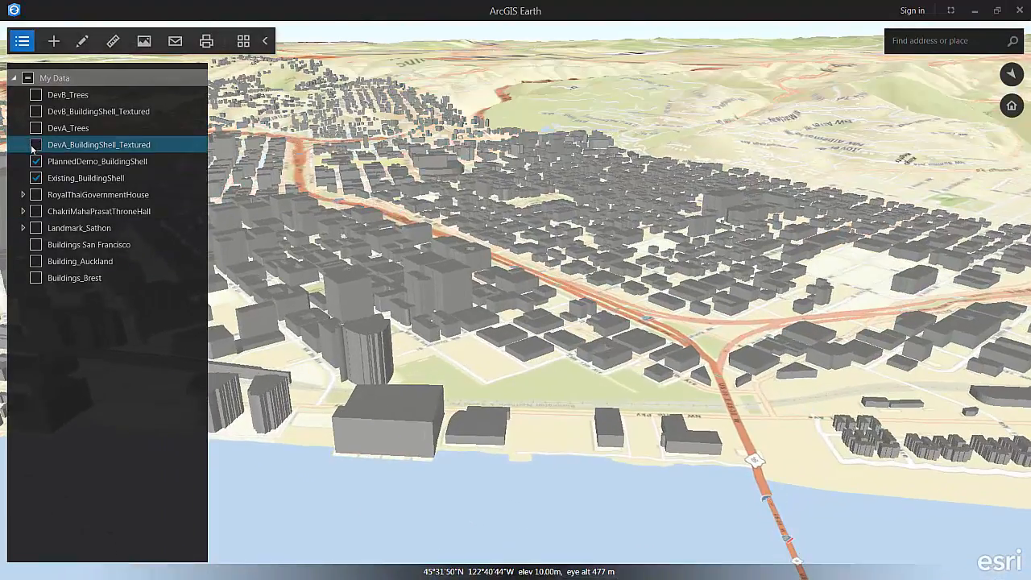
click(35, 161)
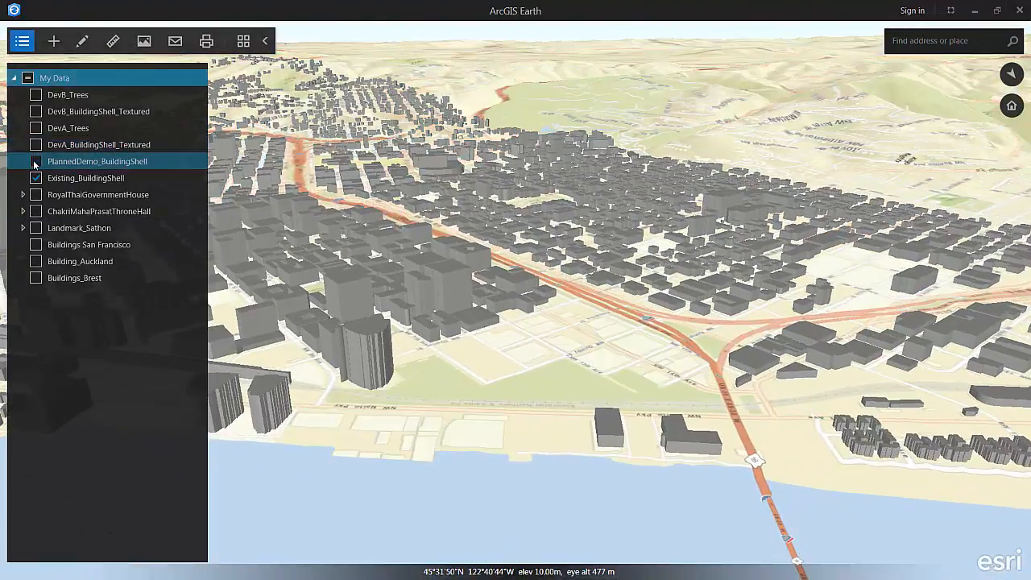
click(36, 145)
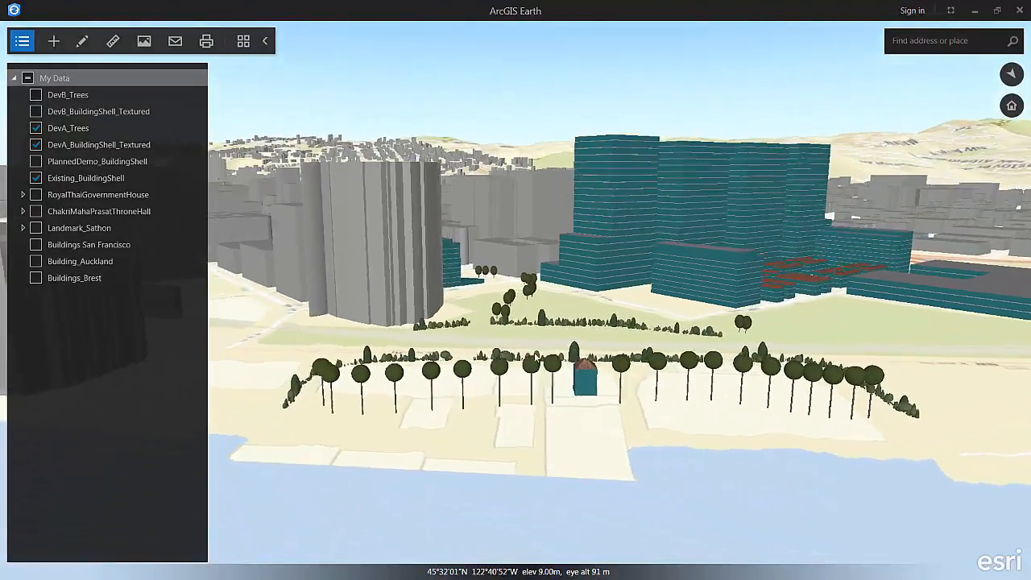
Step: Hide DevA_BuildingShell_Textured and DevA_Trees, and show the DevB_Trees layer
click(36, 145)
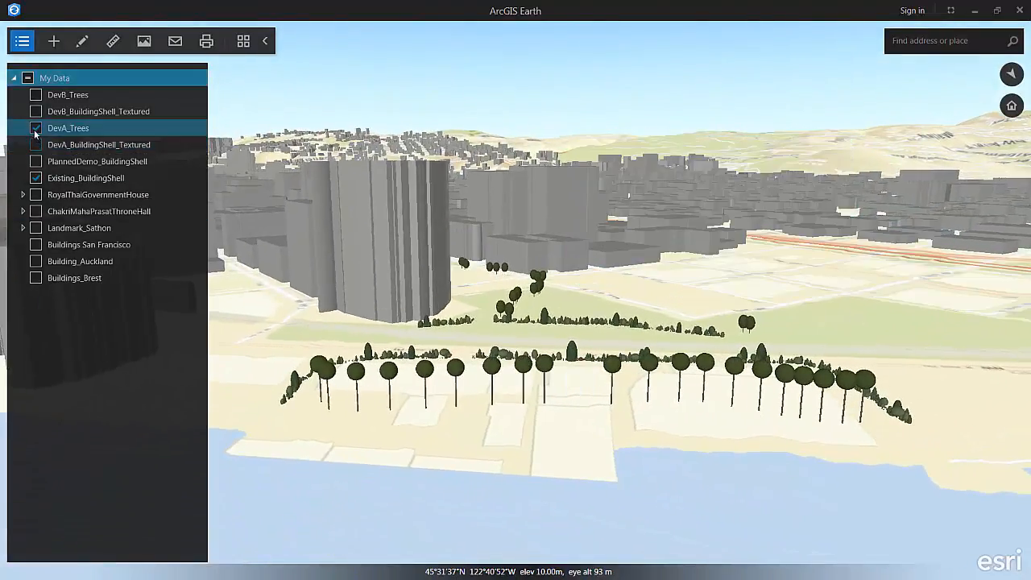
click(35, 112)
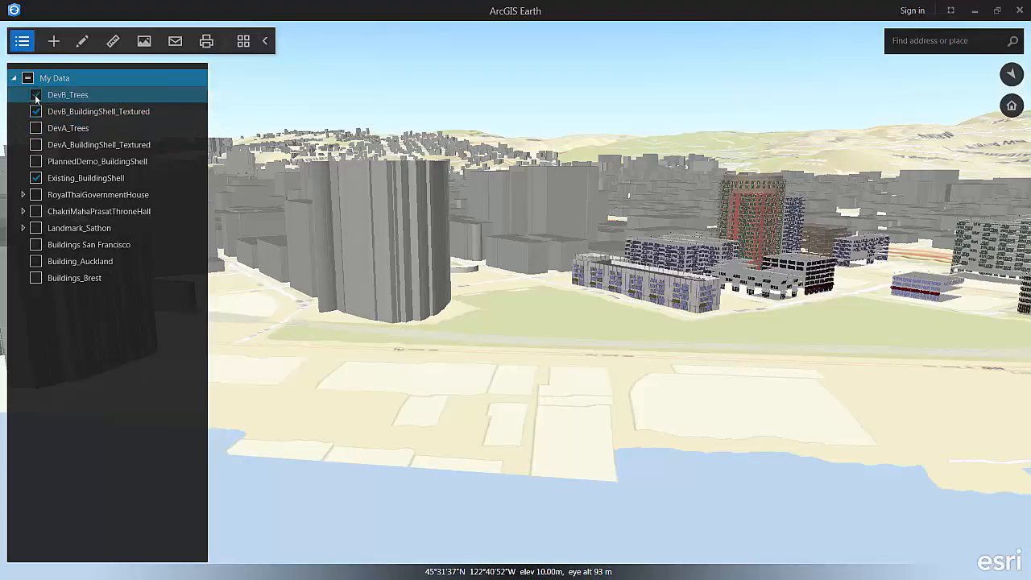
click(35, 93)
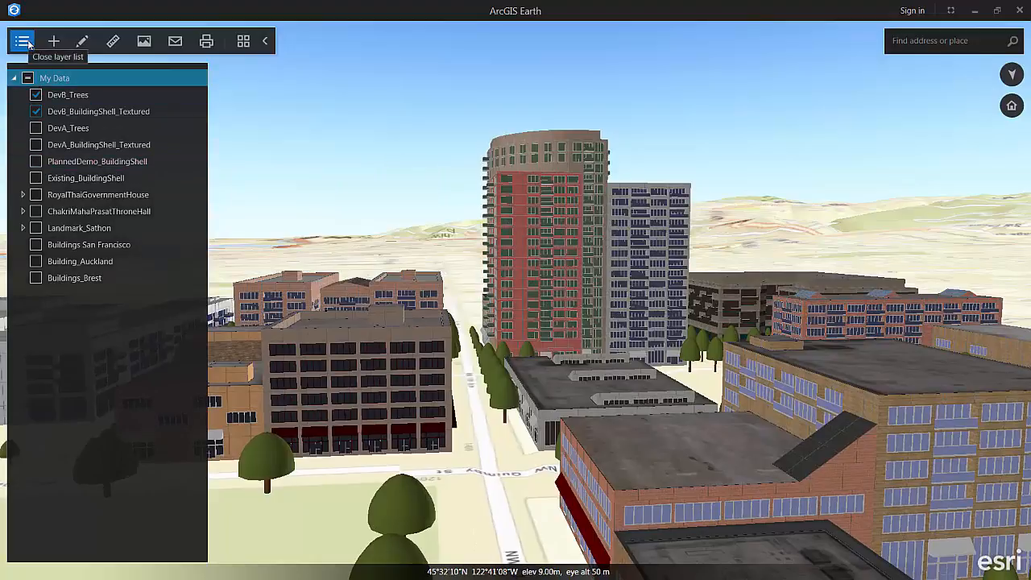
Step: Close the My Data layer list and collapse the toolbar for a clear view of DevB buildings
click(22, 40)
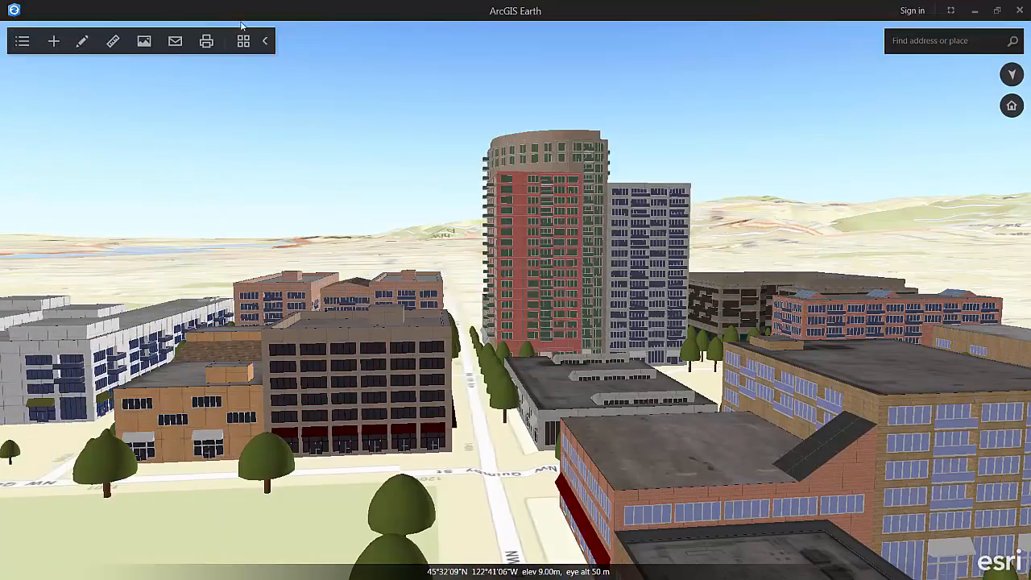
click(264, 42)
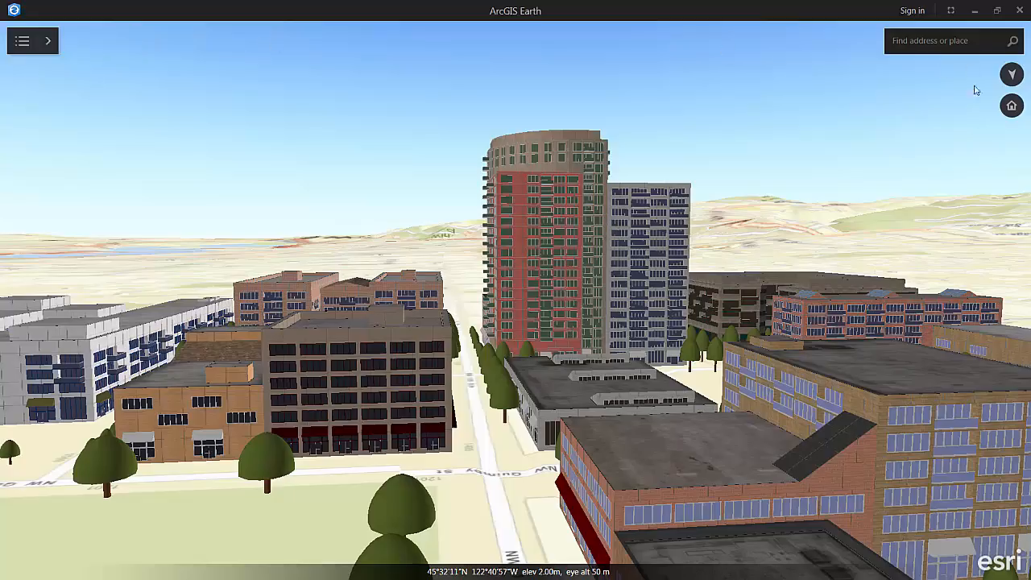